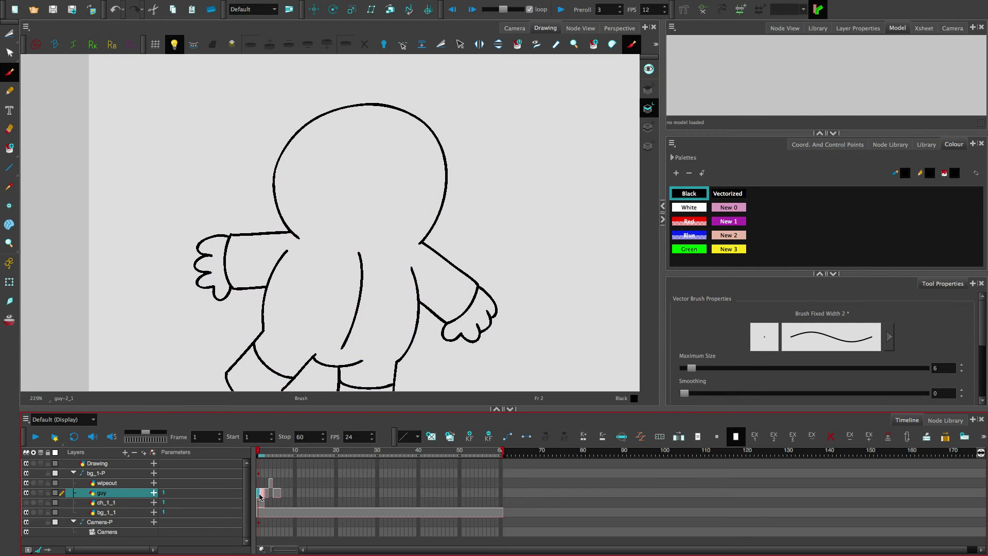
Step: Sketch a rough eye on the in-between frame over the onion-skinned key drawing, then return to frame 1
left_click(258, 488)
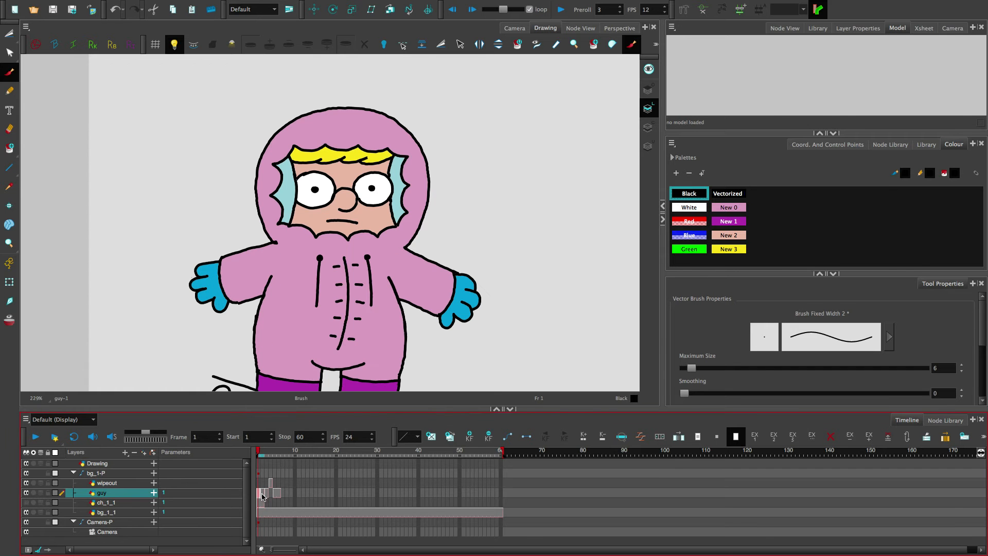
left_click(266, 450)
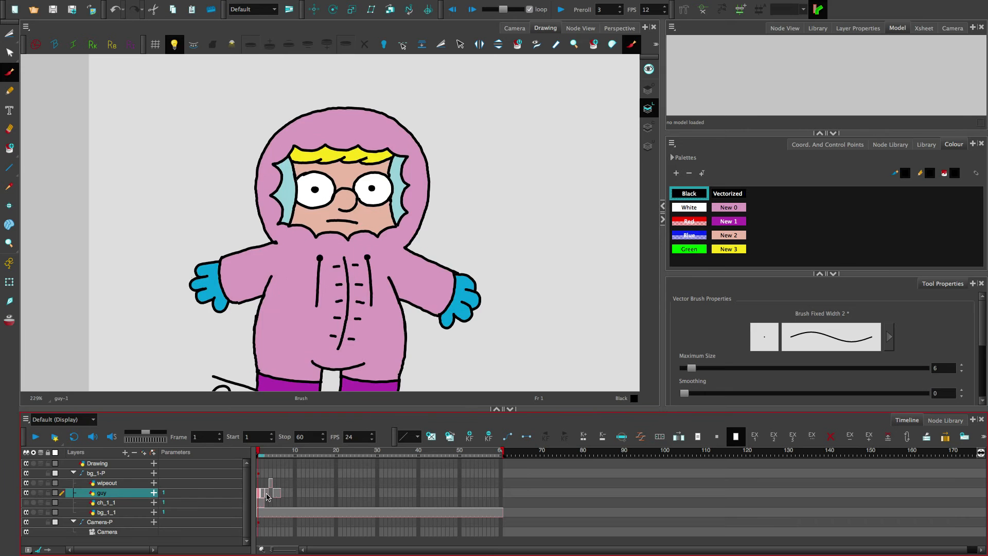
left_click(267, 491)
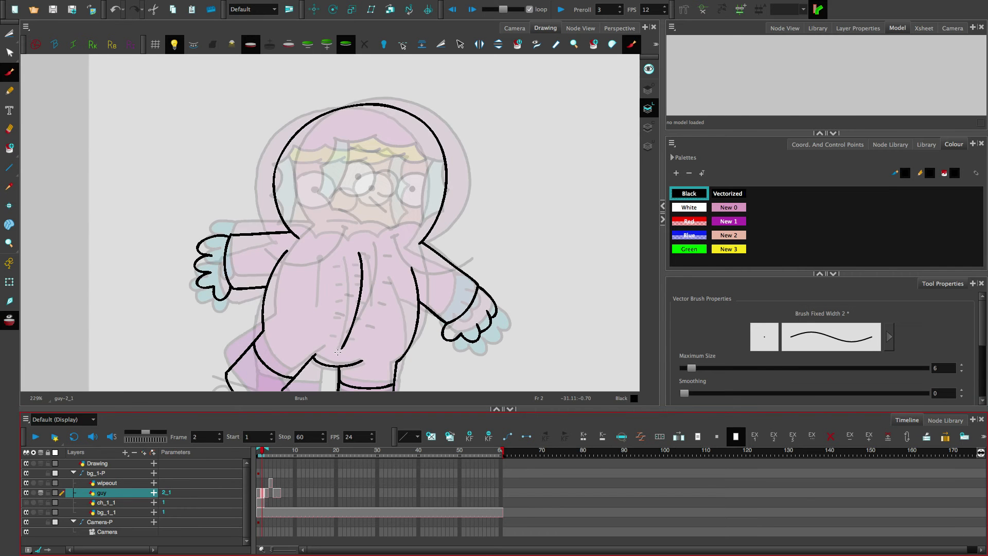
mouse_move(362, 161)
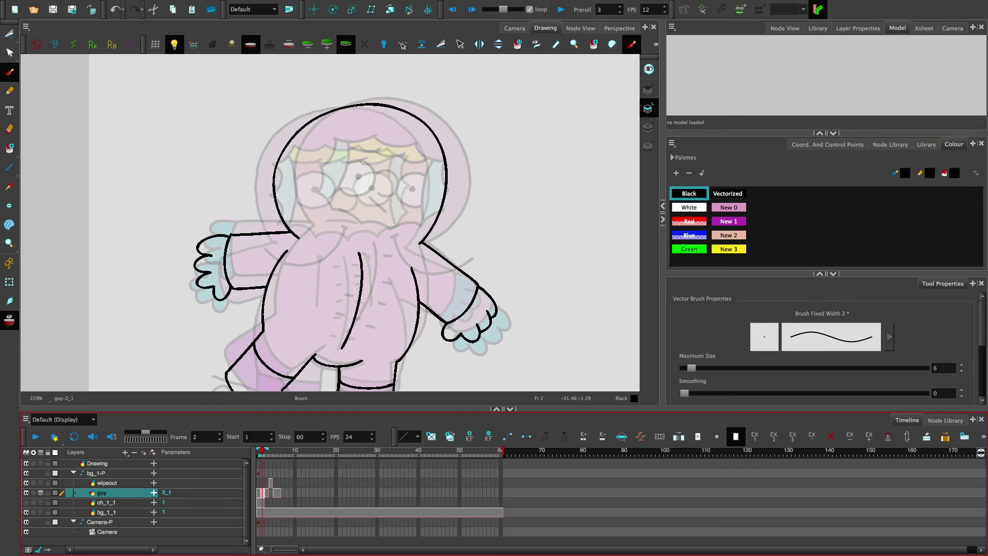
mouse_move(326, 165)
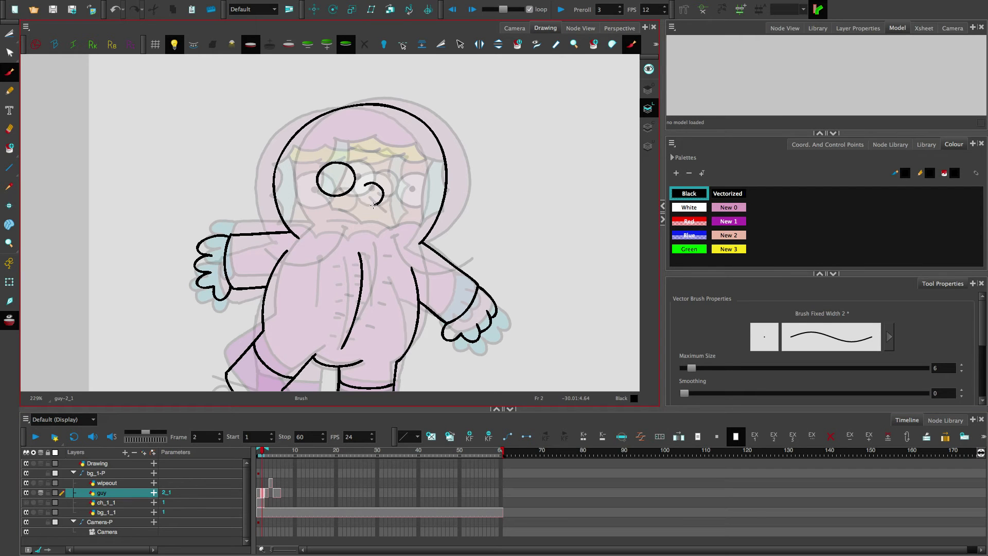
left_click_drag(363, 189, 406, 188)
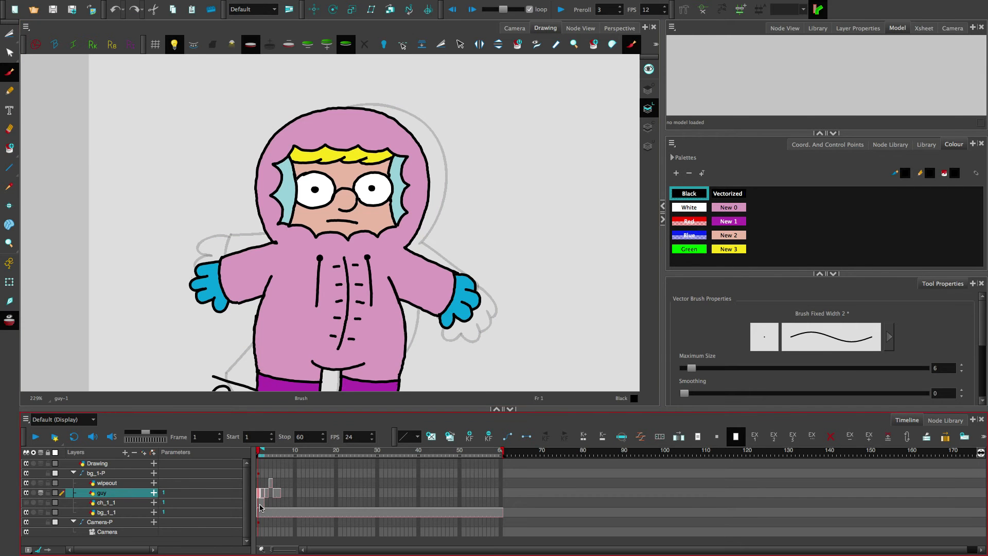
left_click(264, 491)
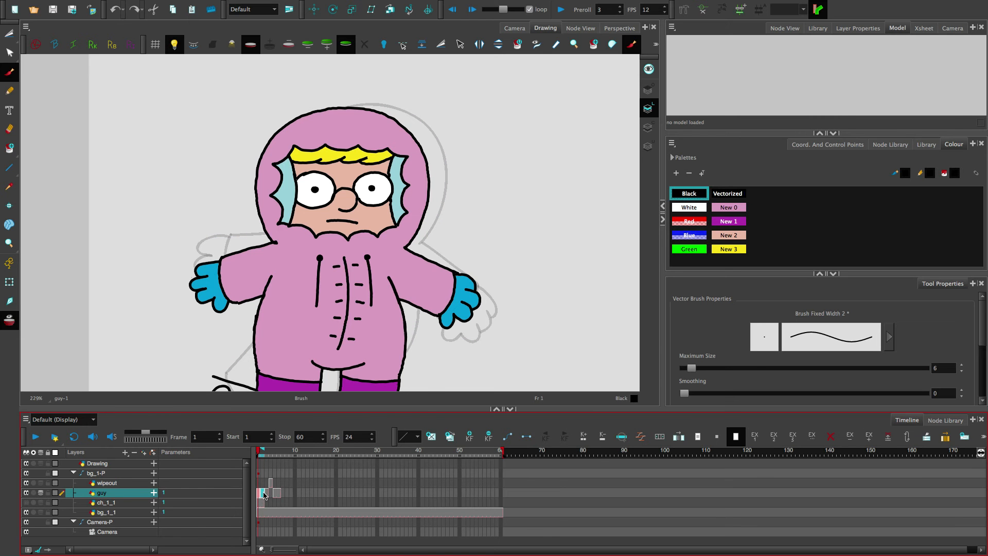
Step: Send the guy-1 and guy-2_1 drawings to the drawing desk
right_click(264, 494)
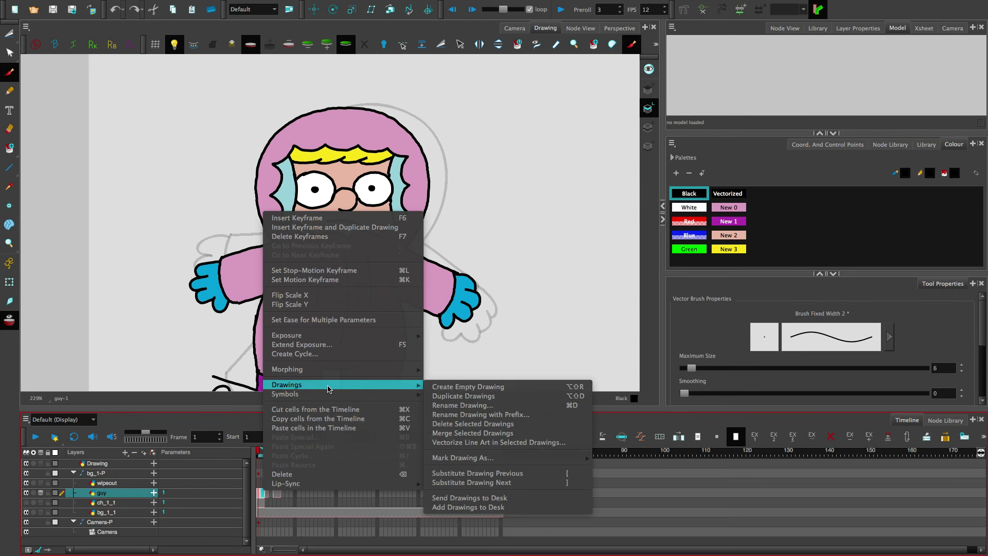
mouse_move(470, 497)
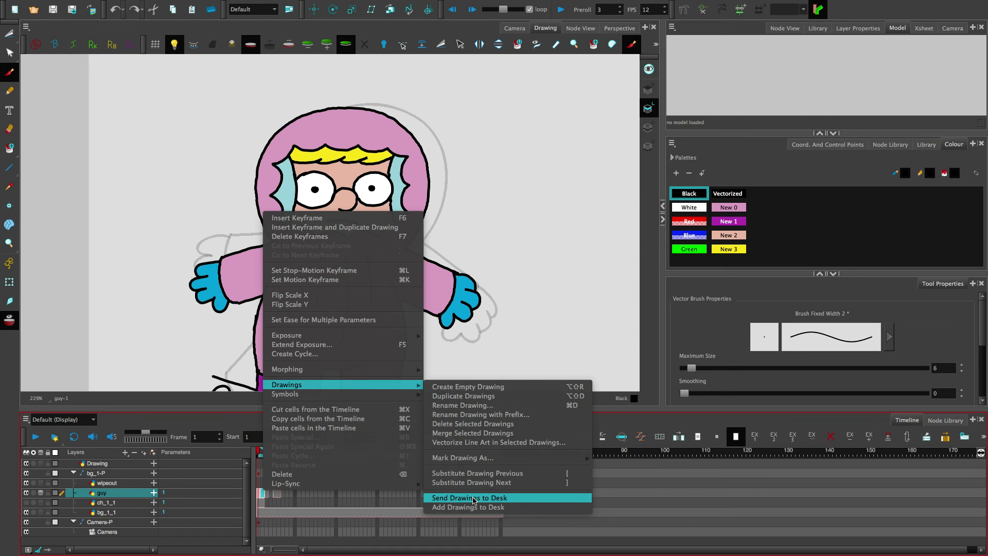
left_click(469, 498)
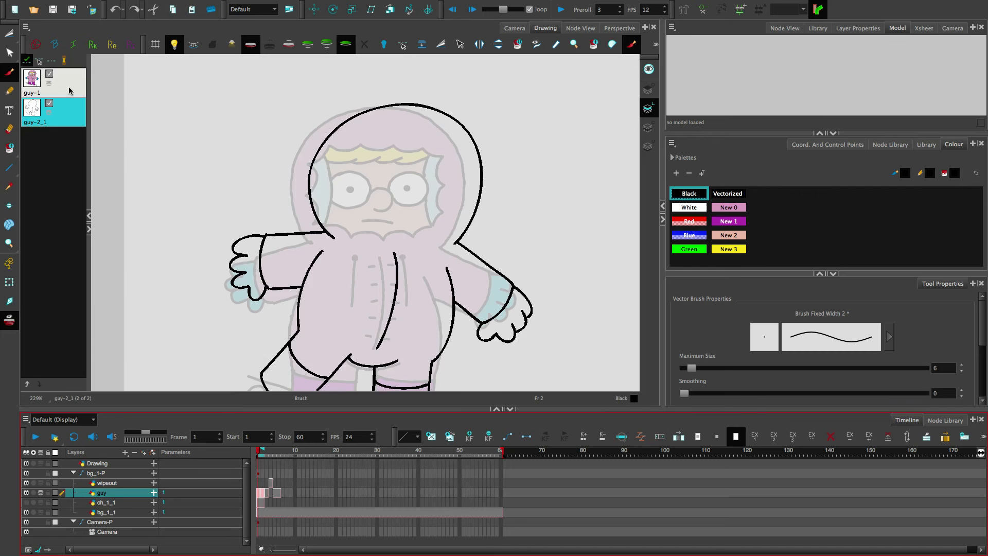
mouse_move(79, 210)
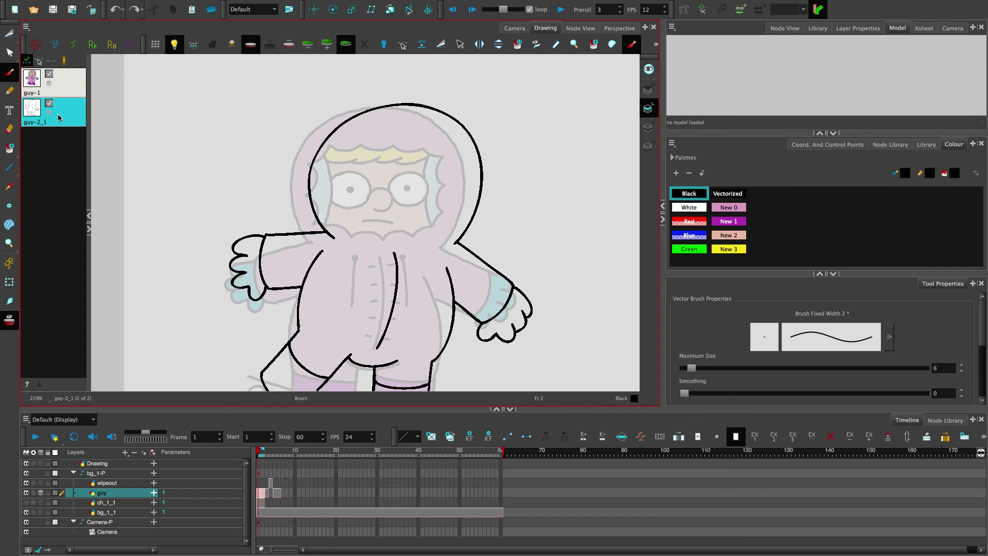
mouse_move(29, 61)
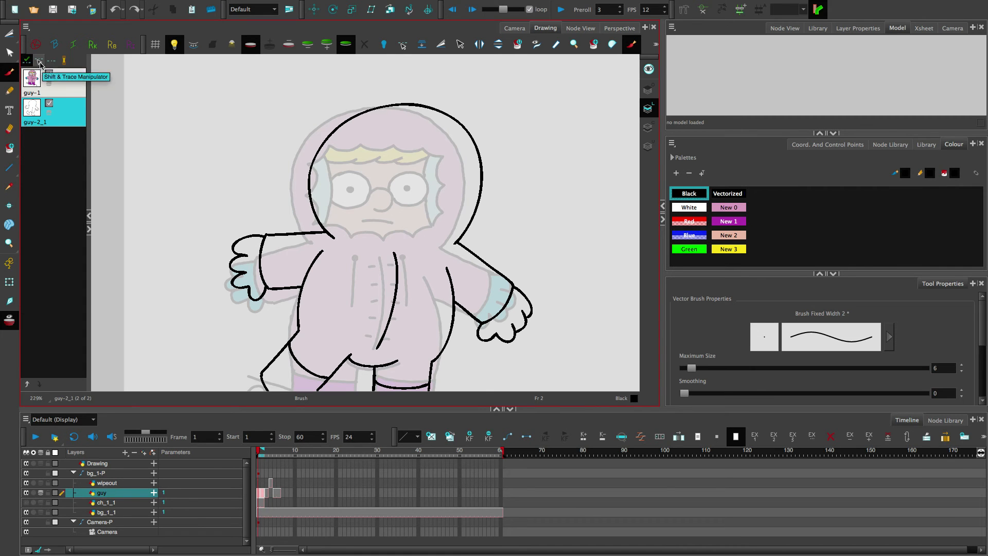
Step: Shift and tilt the guy-1 reference under the outline with the Shift & Trace Manipulator, then return to Brush
left_click(402, 45)
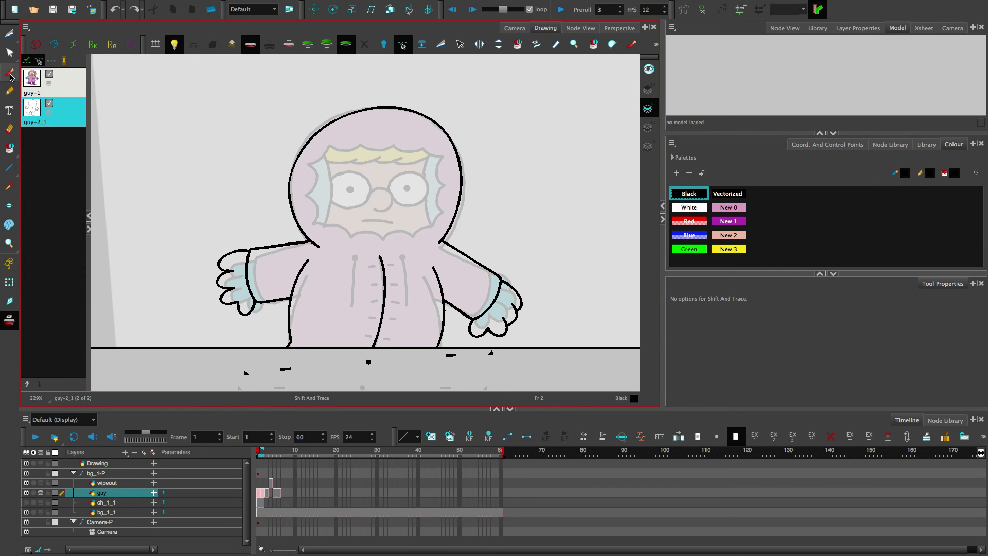
left_click(631, 44)
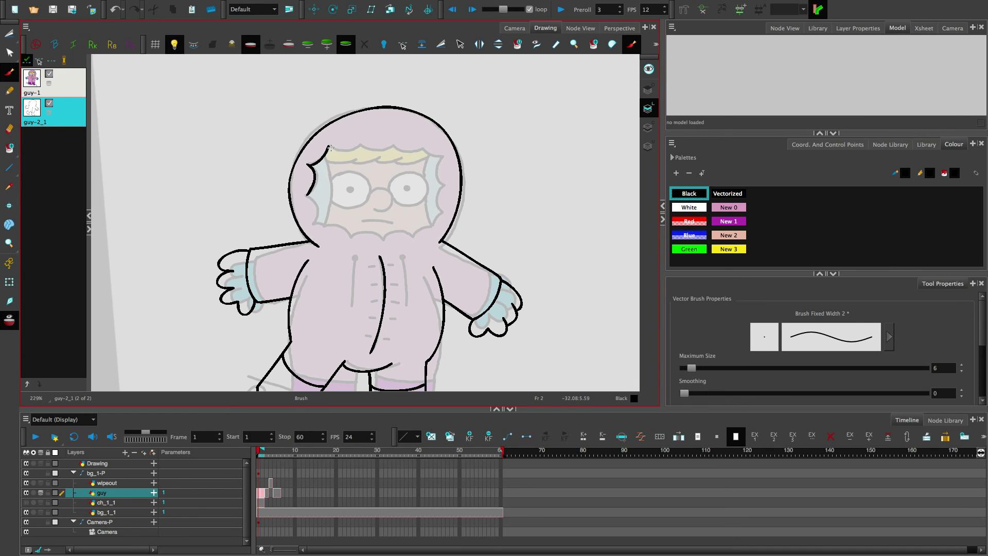
Step: Trace the hood's inner edge, fur fringe, glasses and facial features with the Brush
left_click_drag(331, 147, 393, 148)
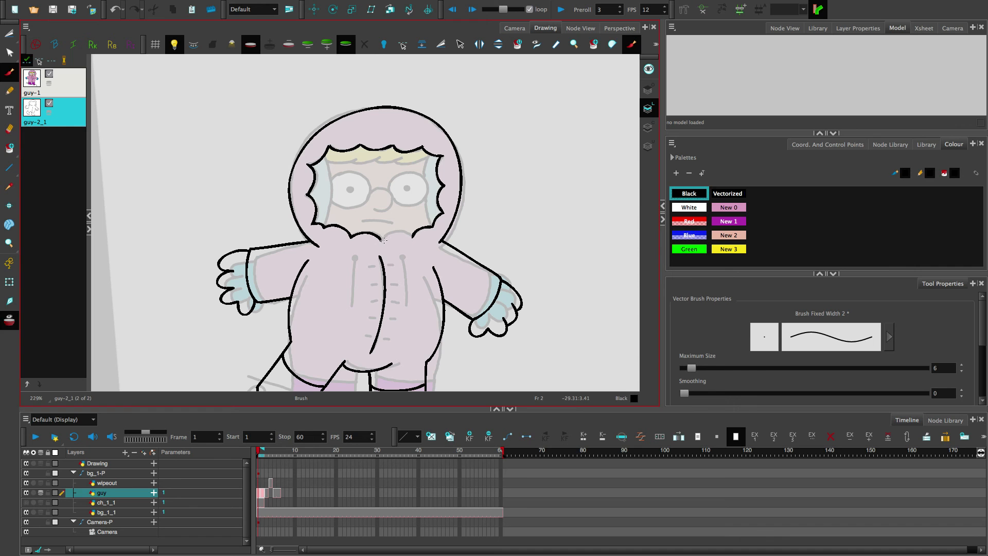
left_click_drag(379, 246, 397, 233)
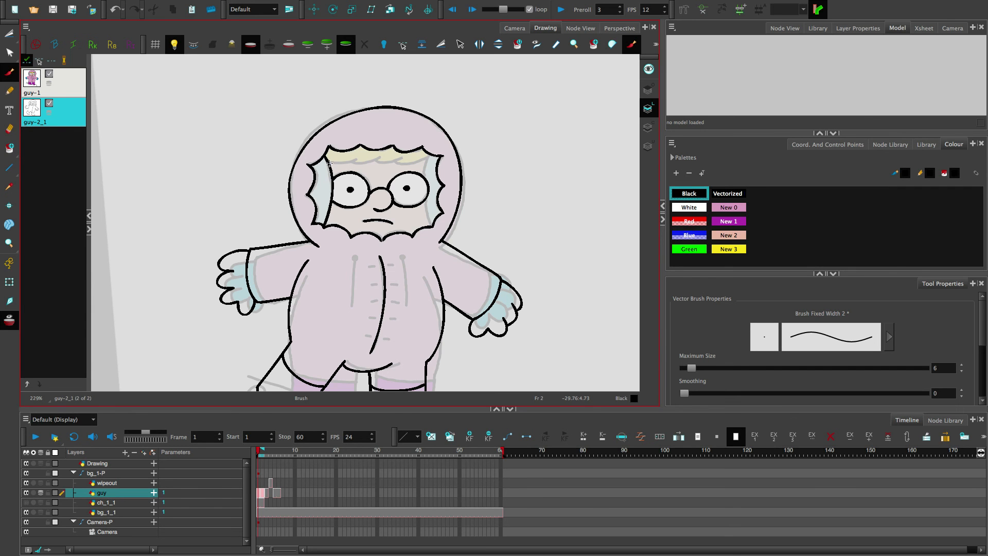
left_click_drag(325, 163, 409, 160)
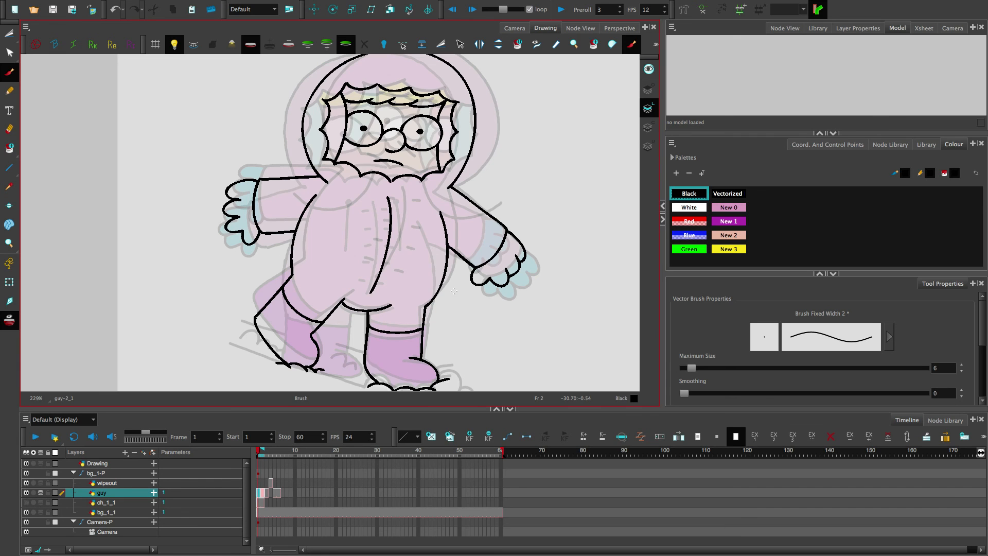
mouse_move(396, 174)
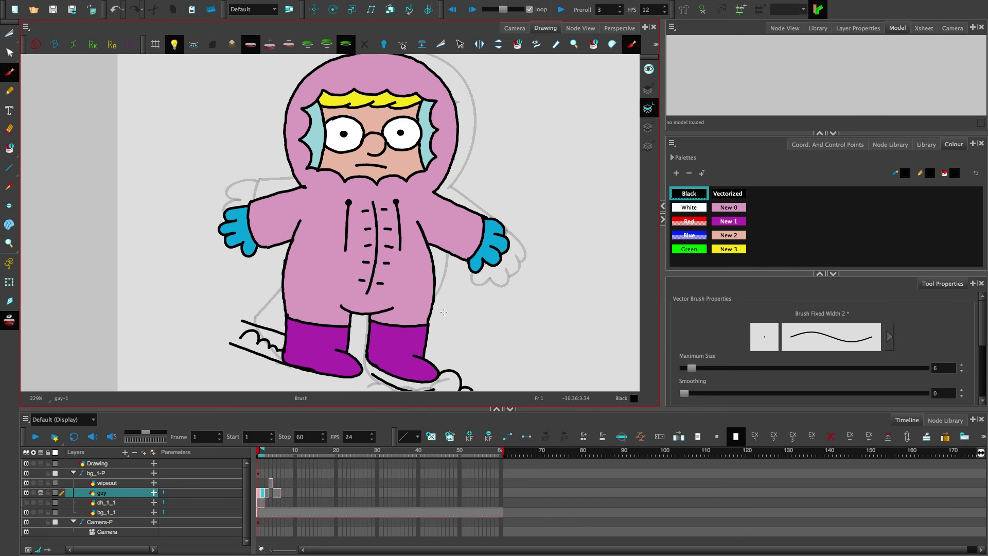
Step: View frame 1, then the frame 3 key drawing of the striding character
left_click(266, 449)
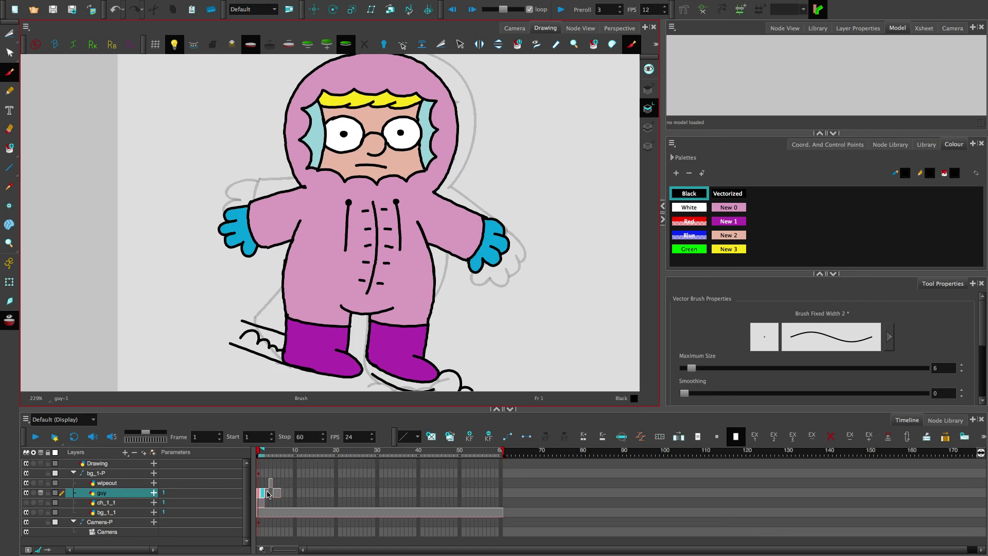
left_click(275, 474)
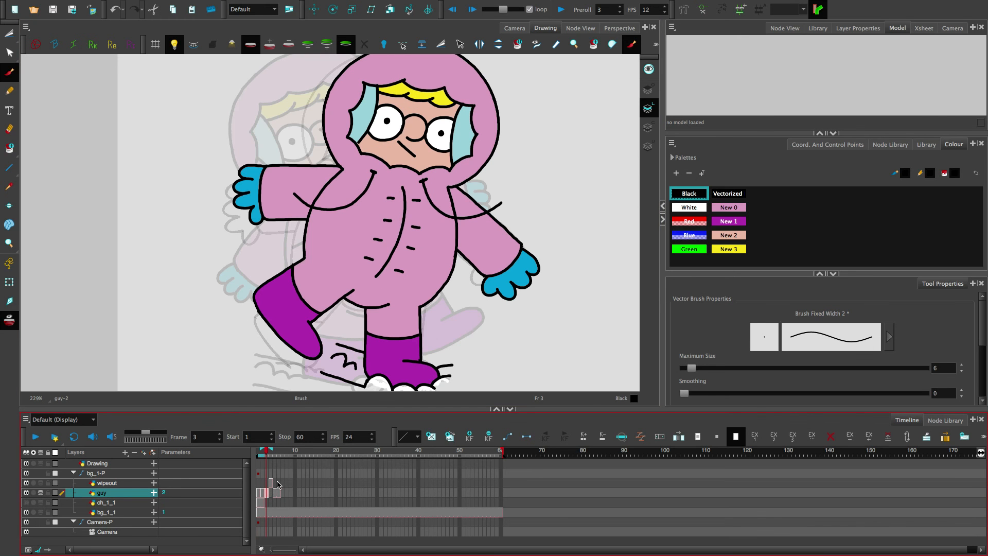